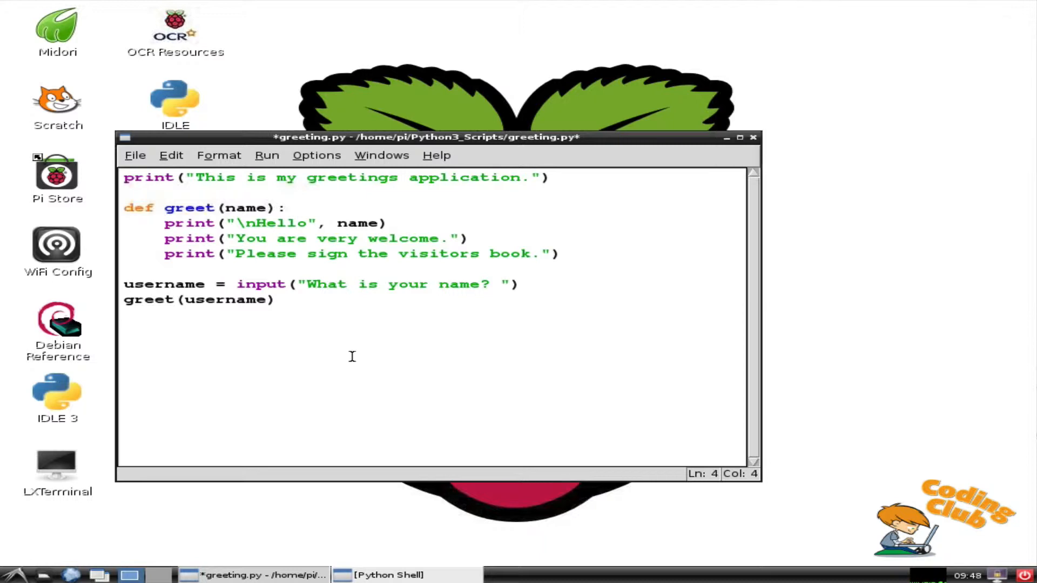
Step: Write the condition if name == "Mr Campbell" at the top of greet's body
type("if")
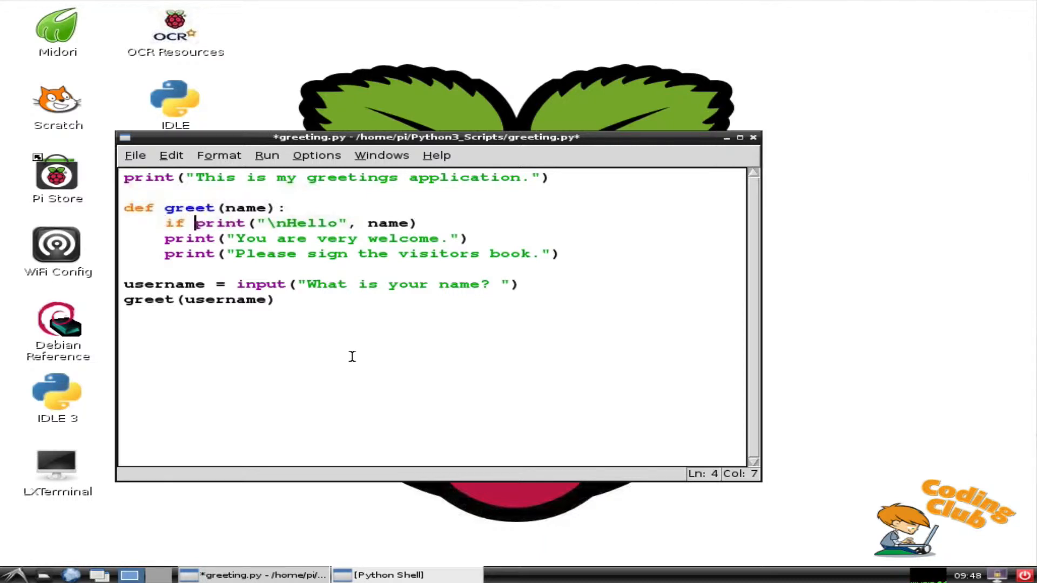
type("name ==")
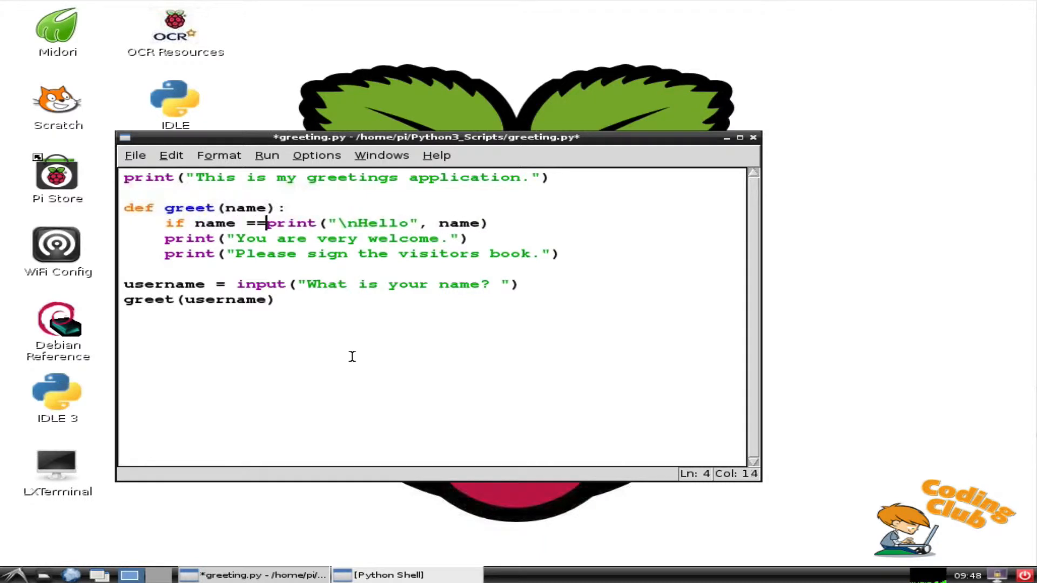
type("\"")
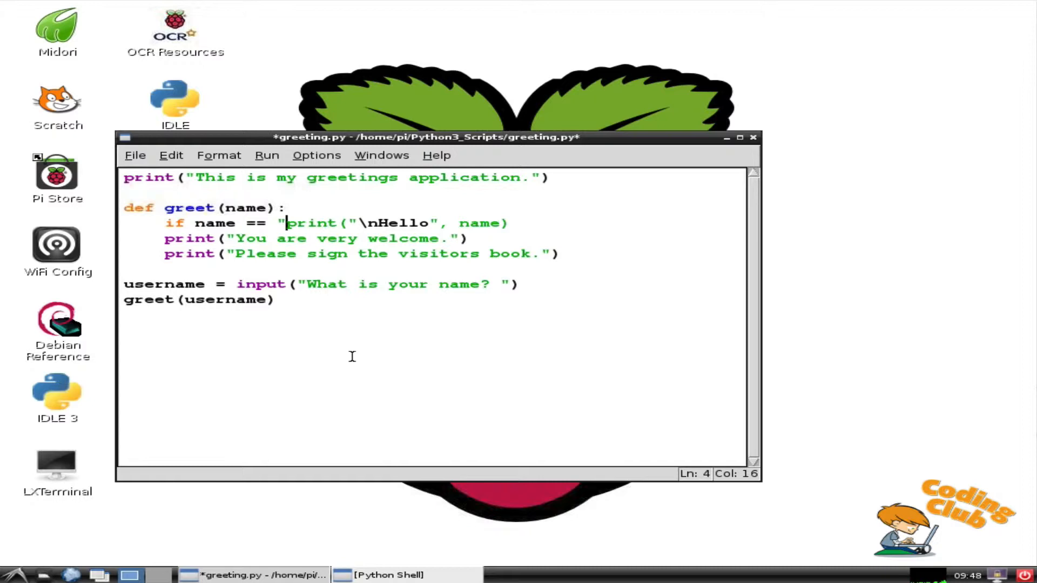
type("Mr Cam")
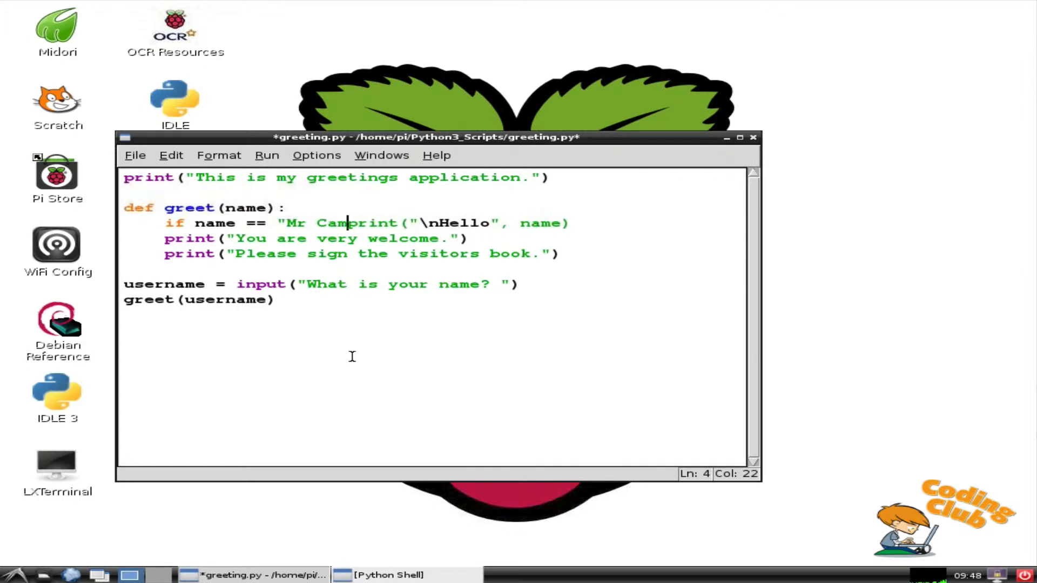
type("bell")
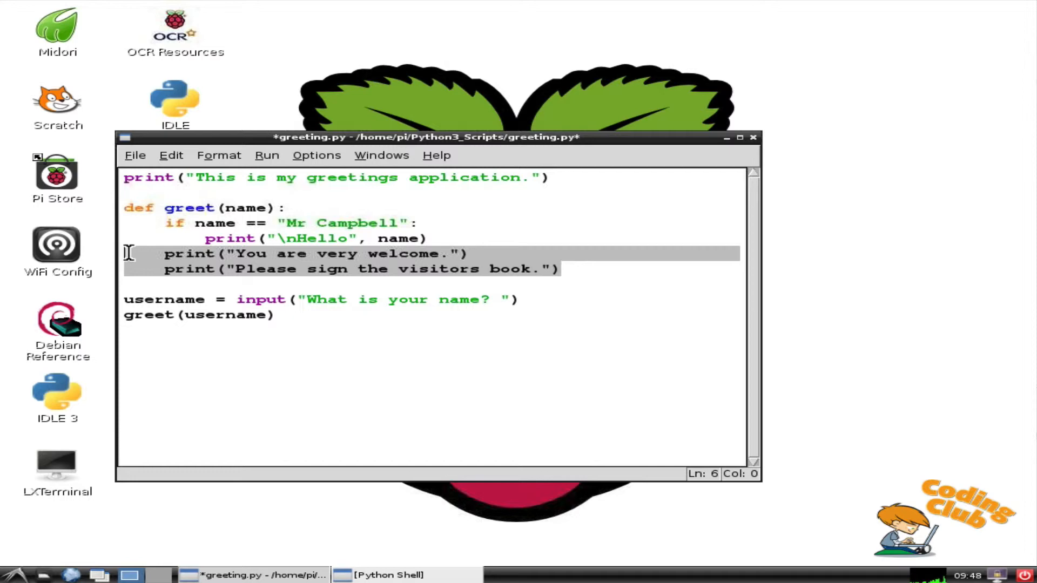
Step: Place the Hello print indented on its own line under the condition and select the print lines
left_click(219, 155)
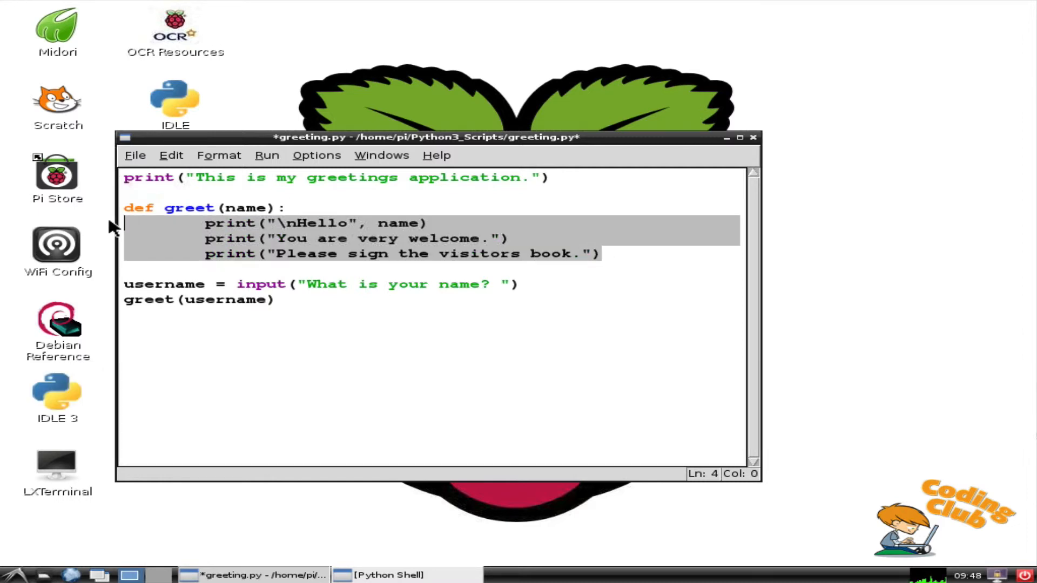
Step: With the if line deleted, reach the Format menu's Dedent Region for the three selected prints
left_click(219, 155)
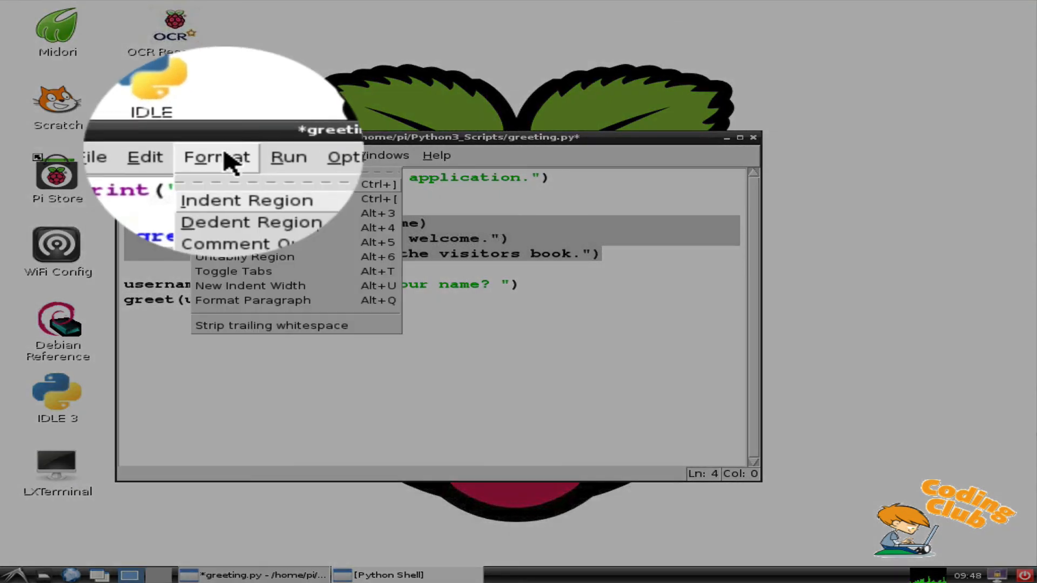